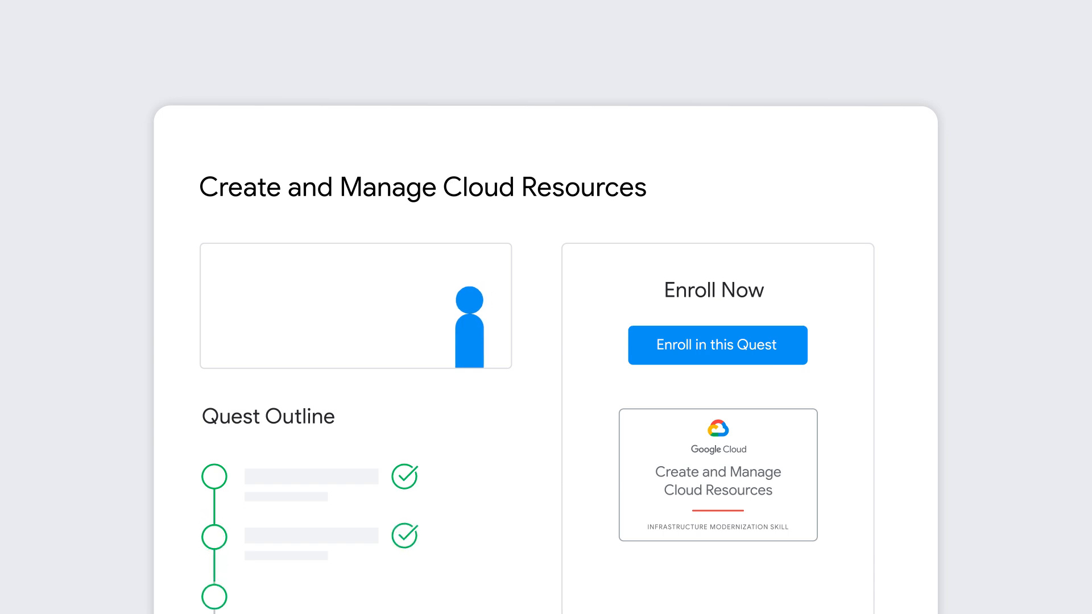
pyautogui.click(717, 345)
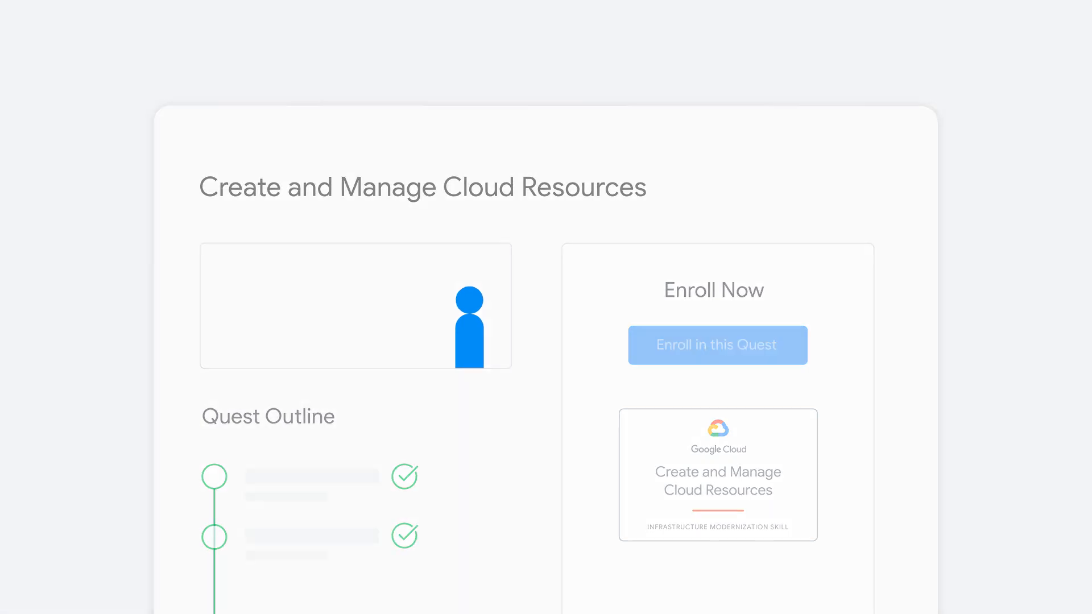
pyautogui.click(716, 344)
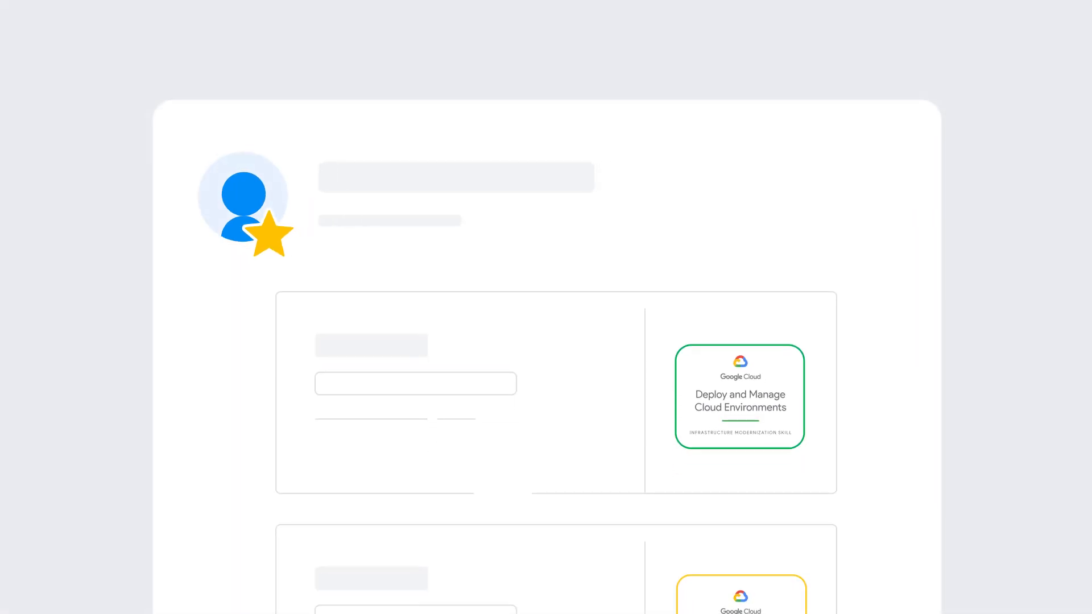